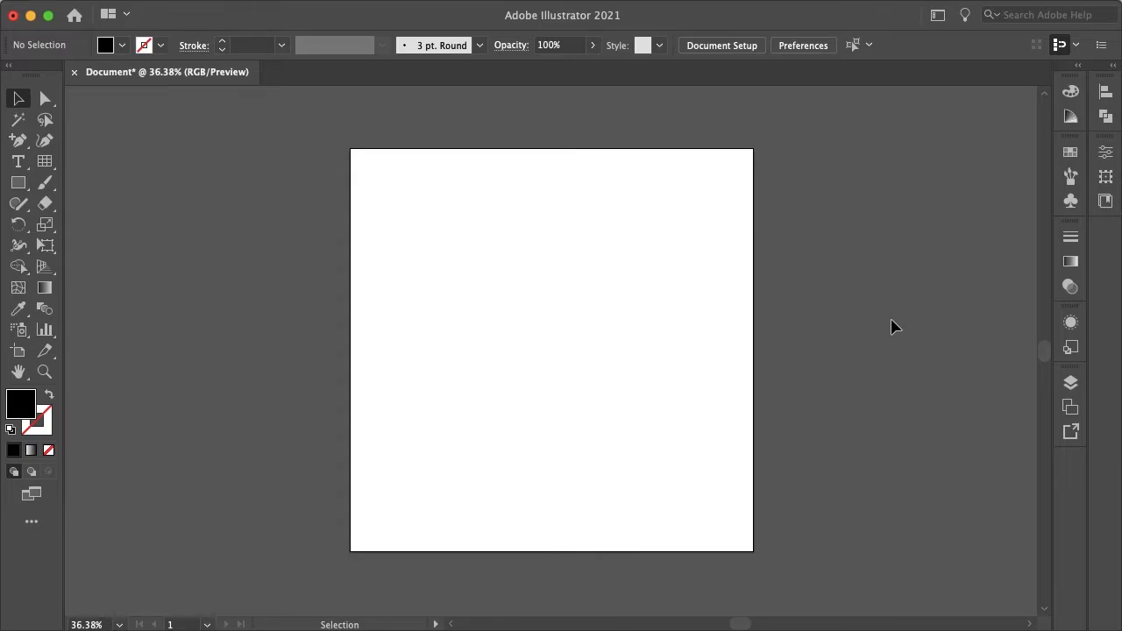
# Show the Actions panel from the Window menu.
pyautogui.click(463, 11)
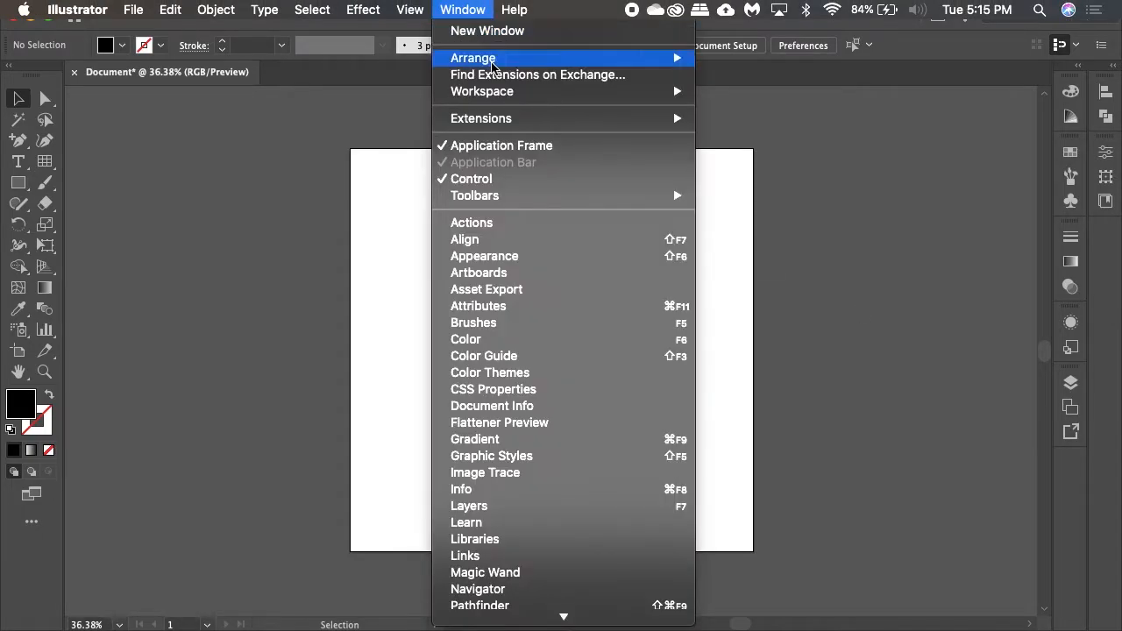
pyautogui.click(470, 221)
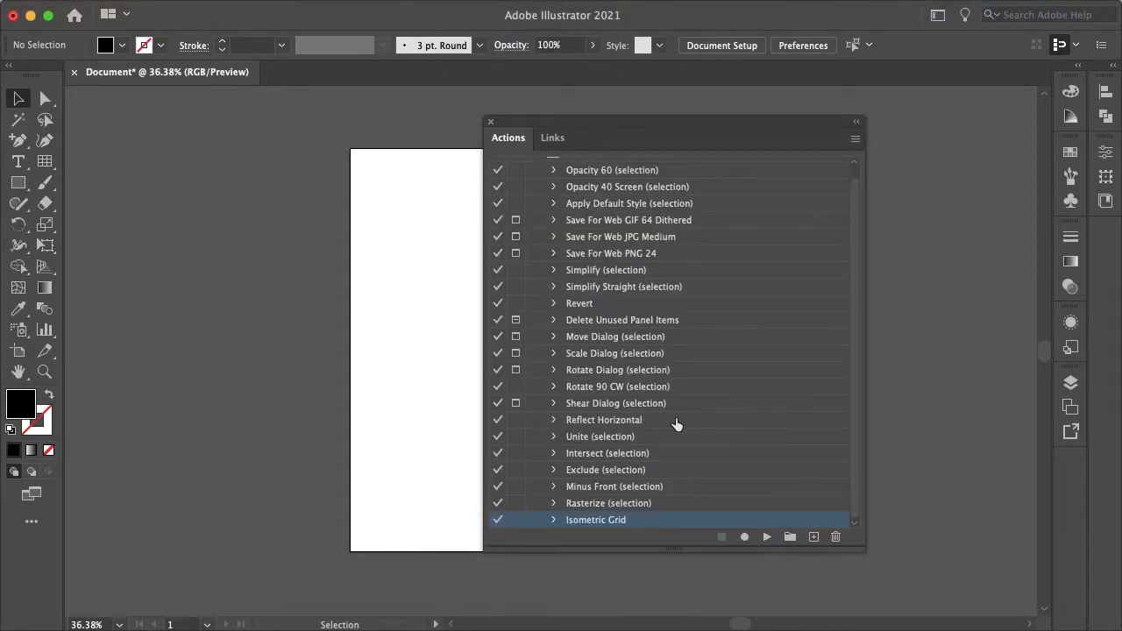
pyautogui.moveTo(726, 524)
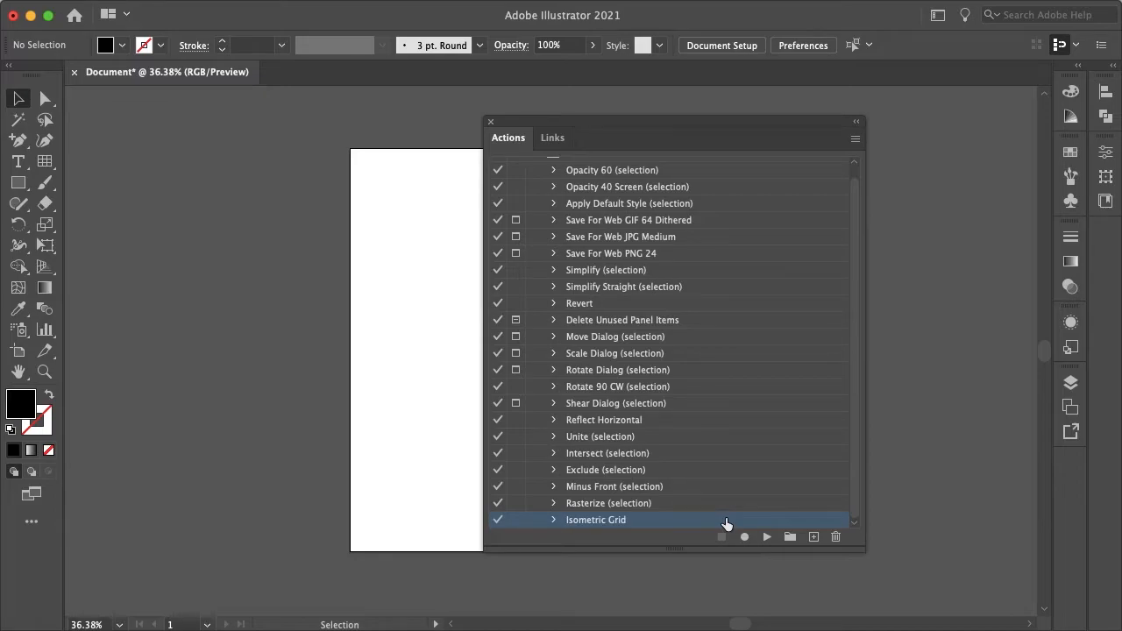
# Play the default Isometric Grid action and expand its recorded steps.
pyautogui.click(765, 537)
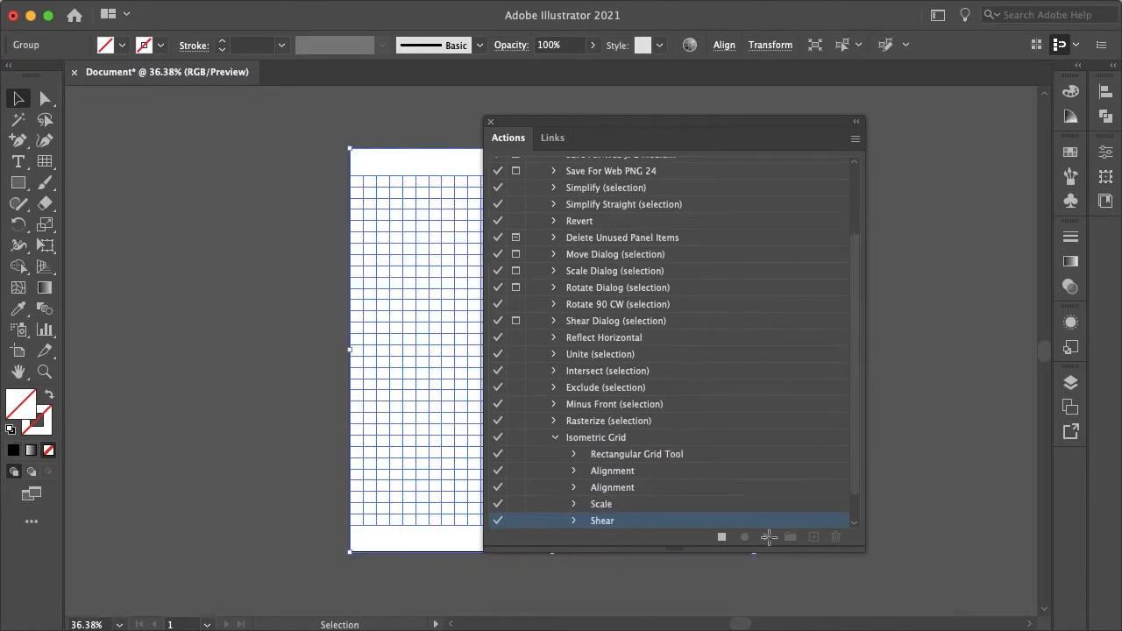
pyautogui.click(766, 537)
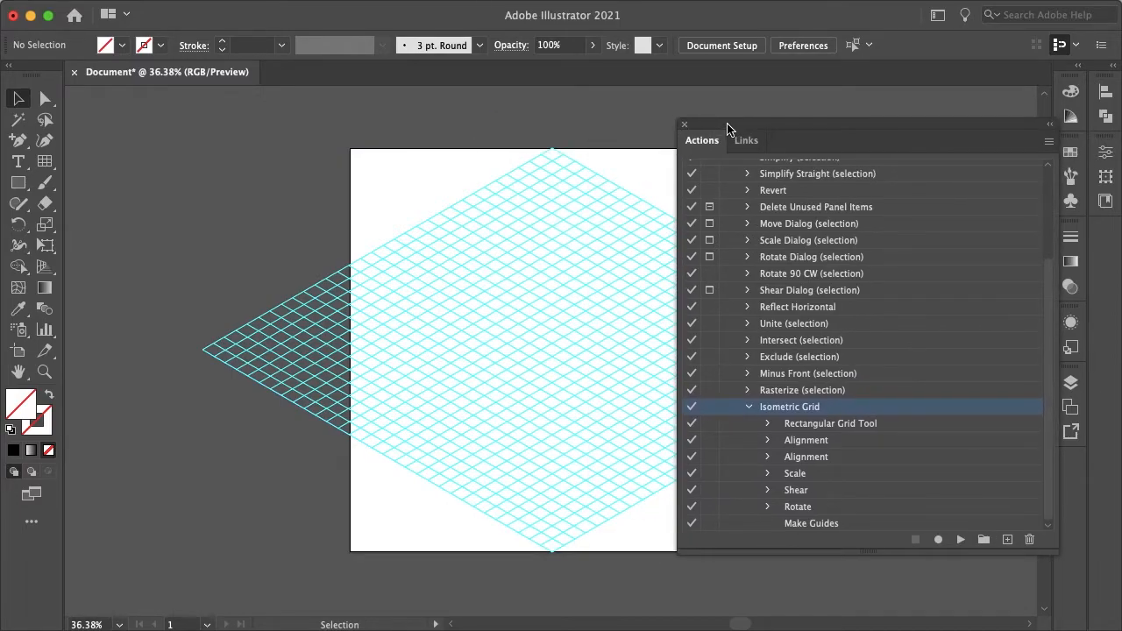
pyautogui.moveTo(880, 430)
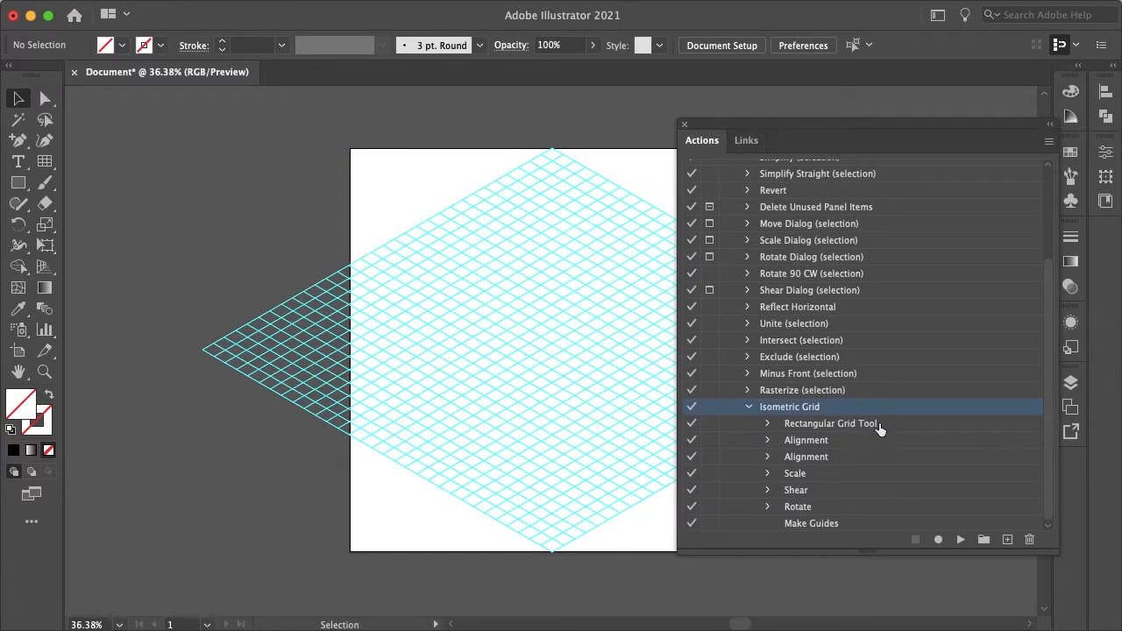
pyautogui.click(807, 456)
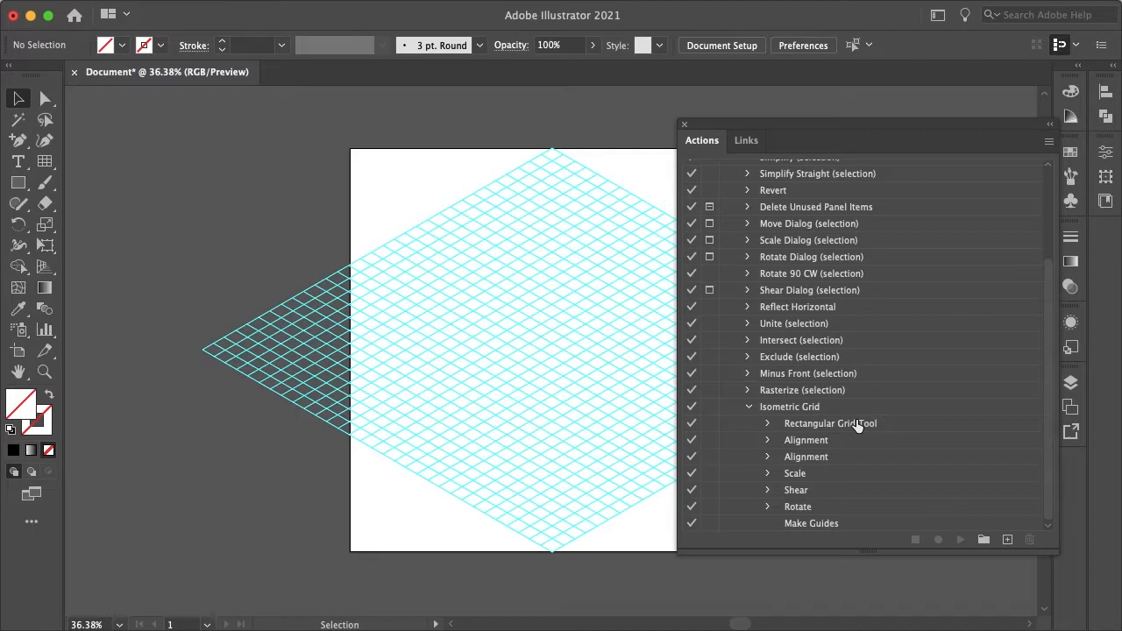
pyautogui.moveTo(856, 466)
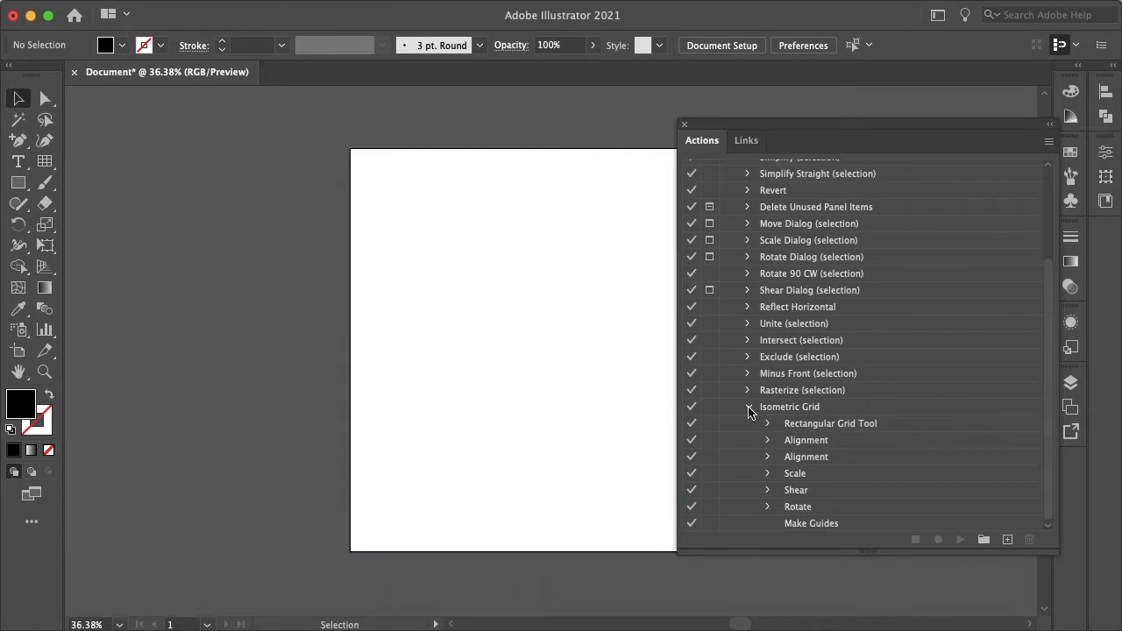
# Create a new action named 'Brand Colours' and start recording it.
pyautogui.scroll(3)
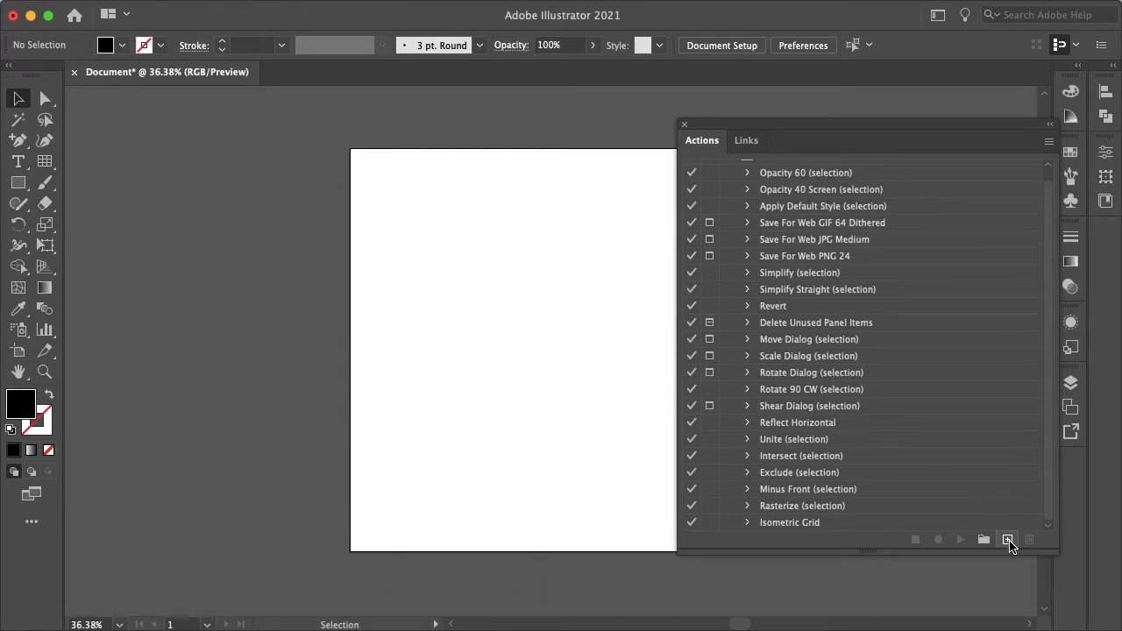
pyautogui.click(1008, 540)
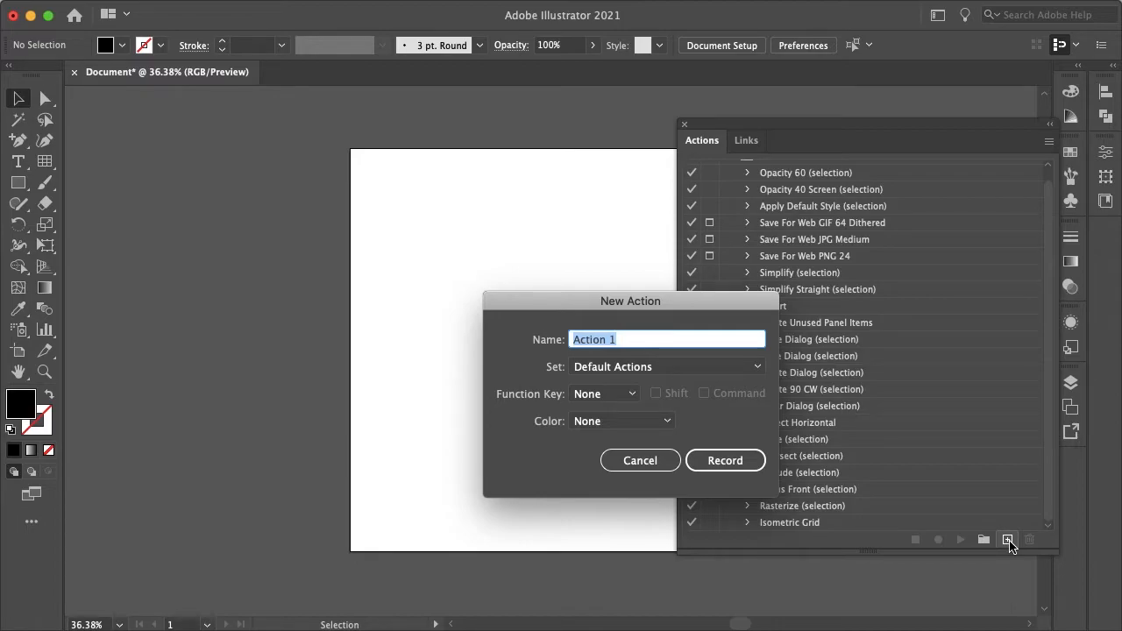
pyautogui.write('Brand Colours')
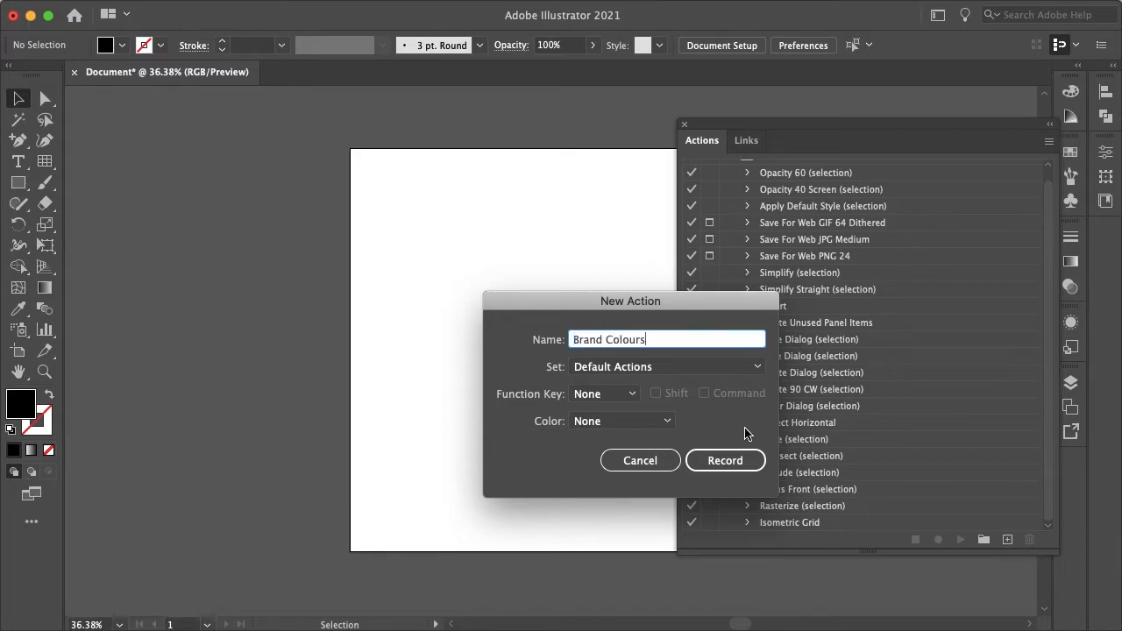
pyautogui.click(726, 460)
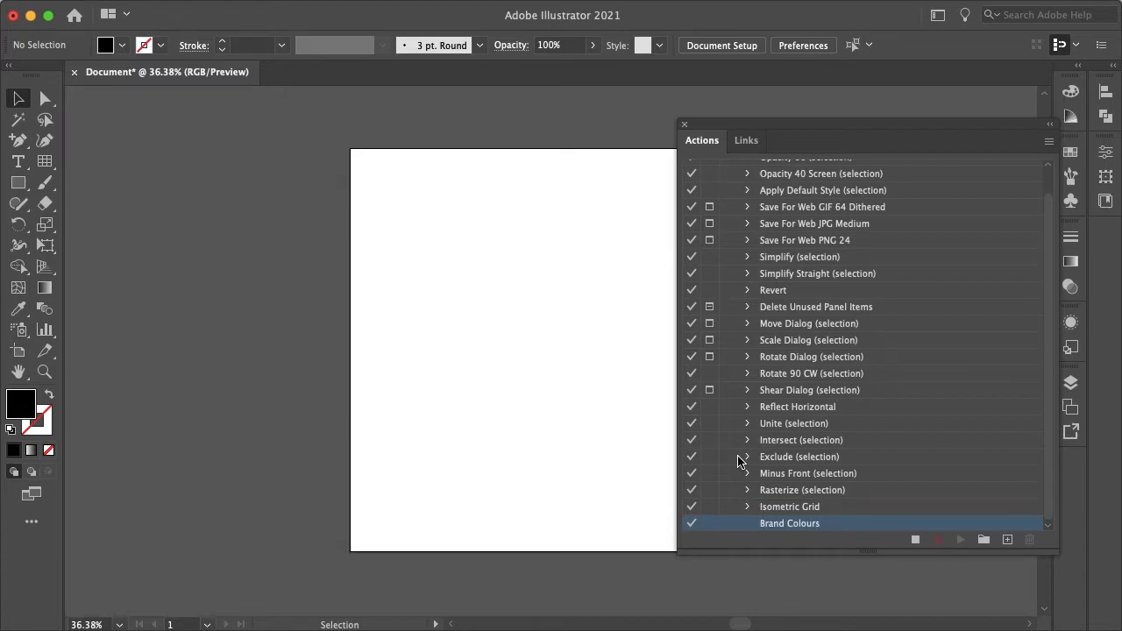
# Draw a small square left of the artboard and fill it green (#33E279).
pyautogui.click(17, 182)
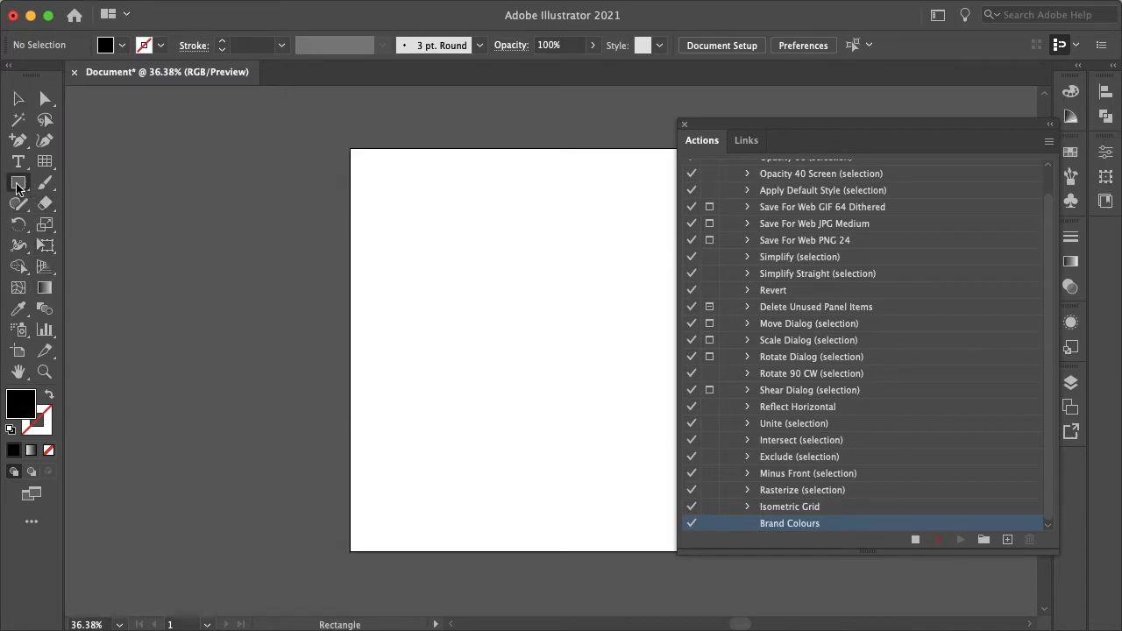
pyautogui.moveTo(274, 158); pyautogui.dragTo(313, 190)
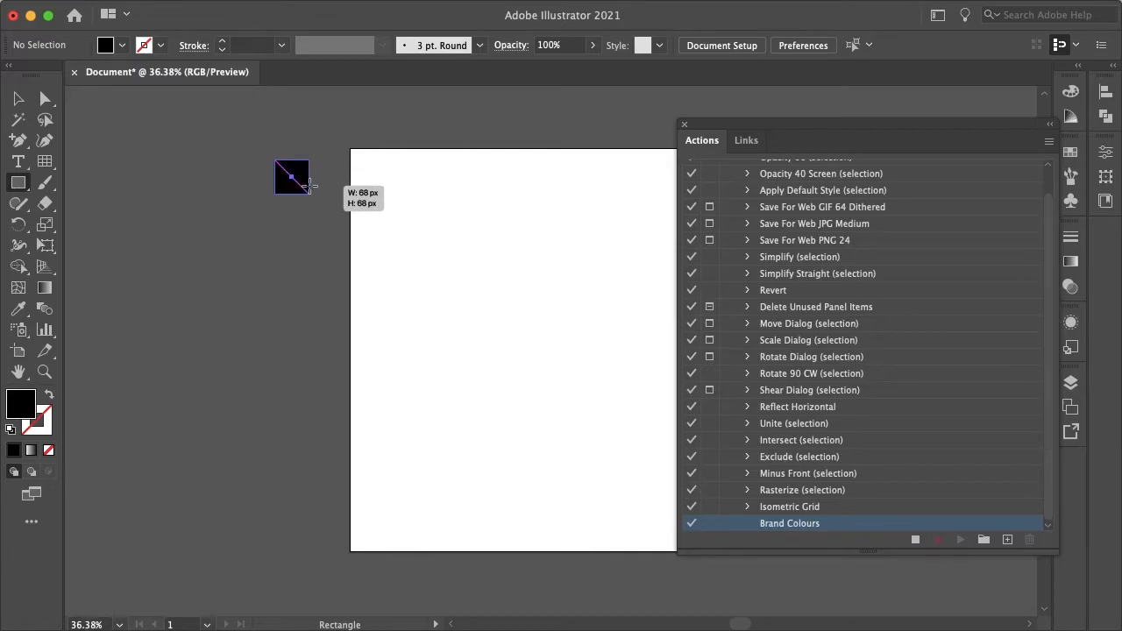
pyautogui.click(291, 175)
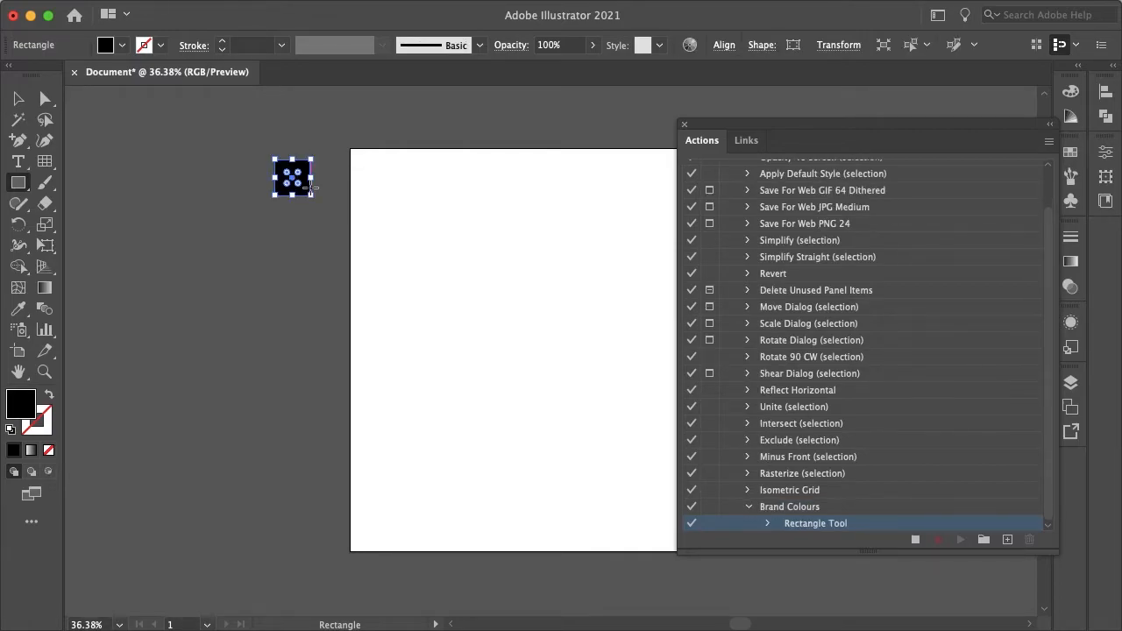
pyautogui.doubleClick(21, 401)
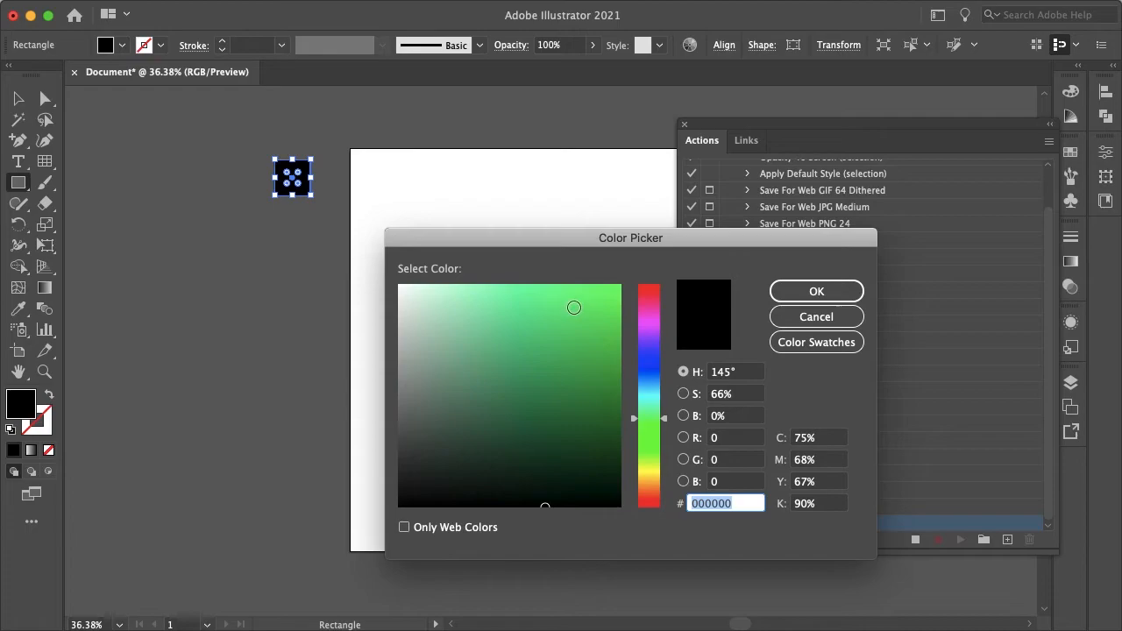
pyautogui.click(572, 309)
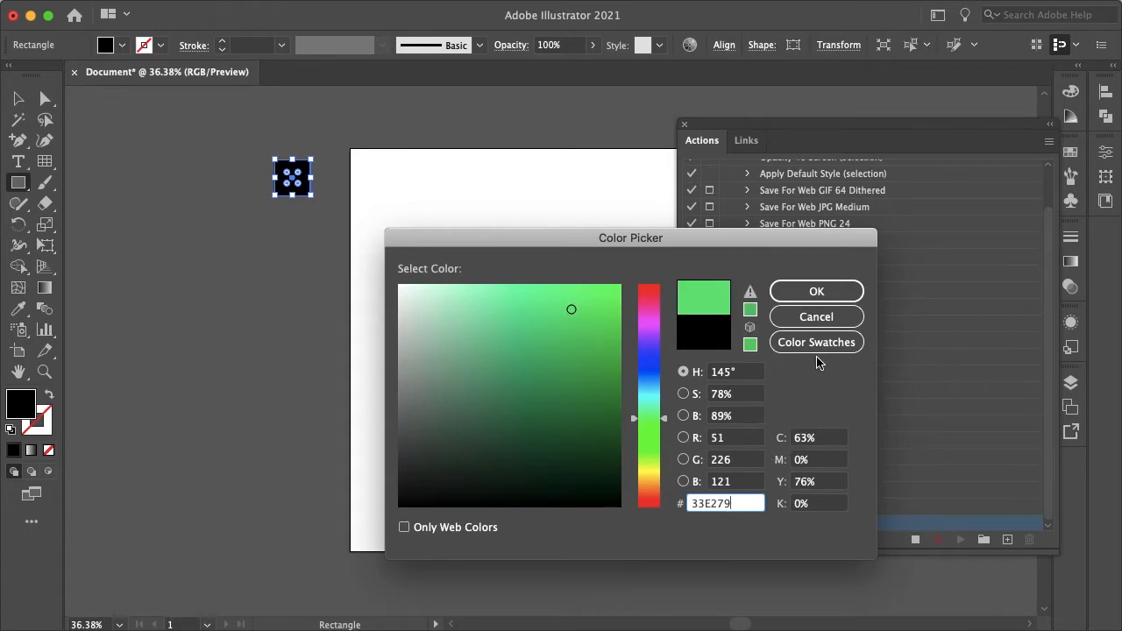
pyautogui.click(818, 291)
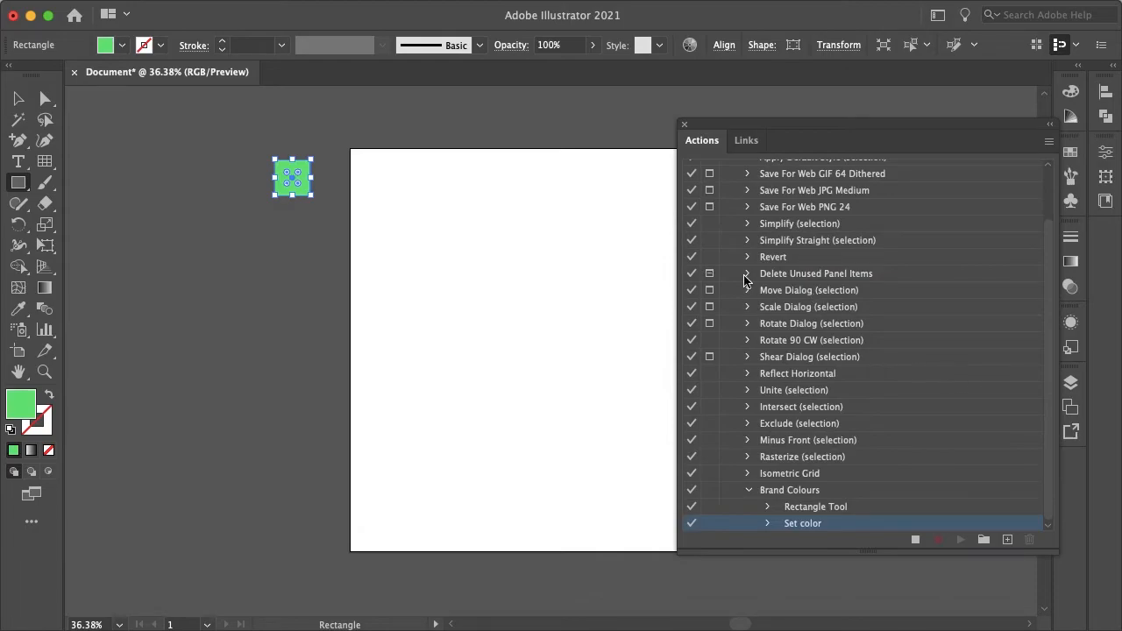
pyautogui.moveTo(849, 517)
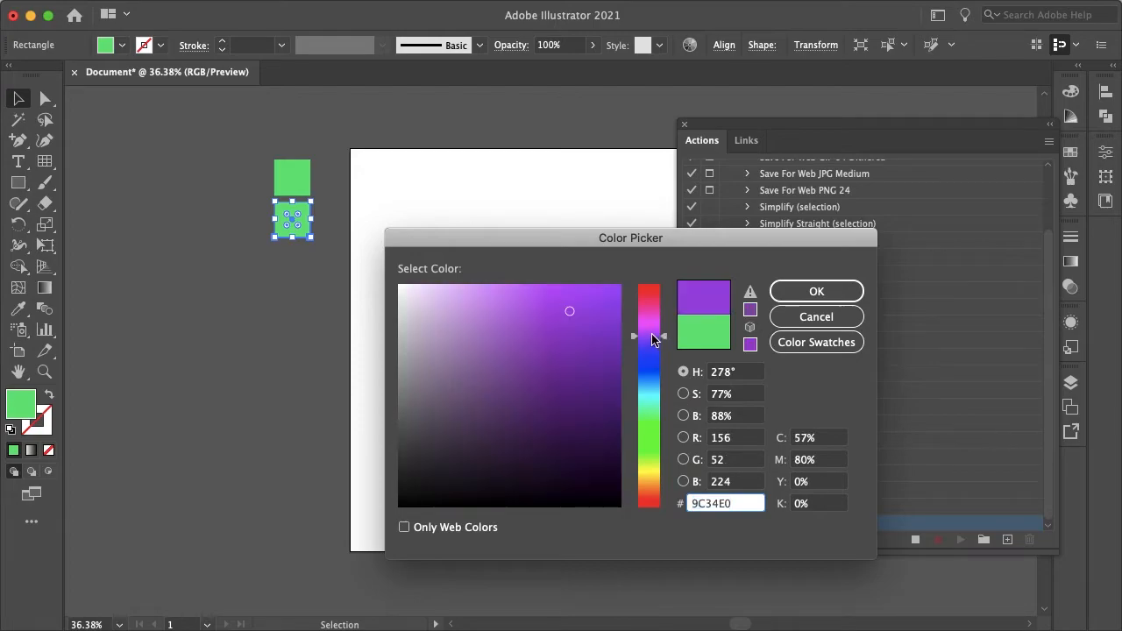
# Fill the copied square purple (#9C34E0) and choose a fill for the third square.
pyautogui.click(816, 291)
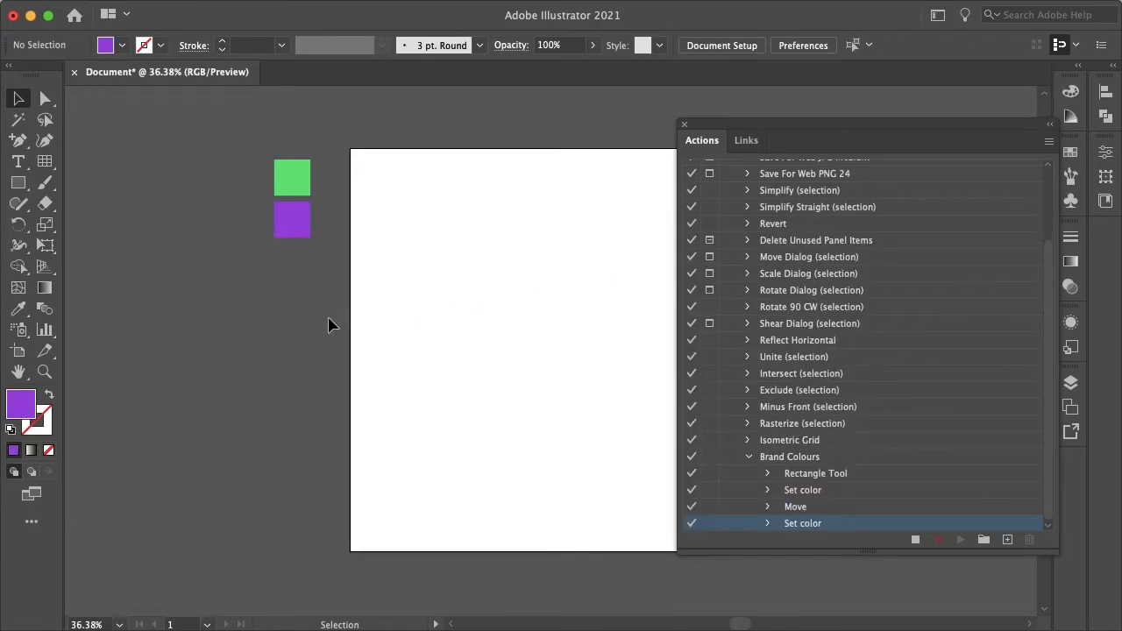
pyautogui.click(961, 540)
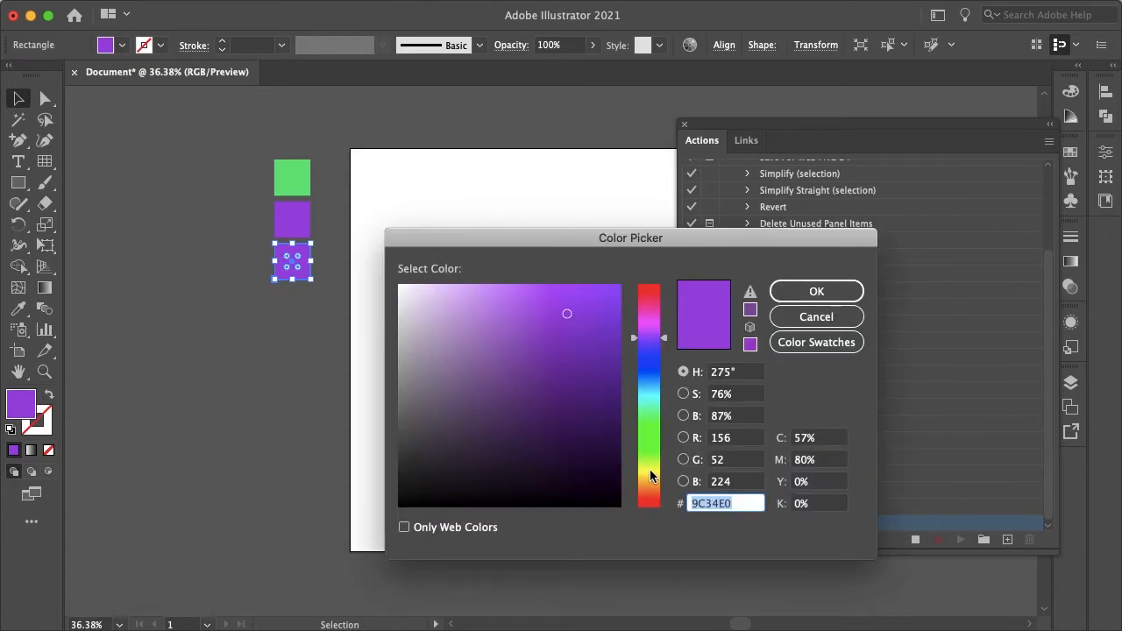
pyautogui.click(814, 291)
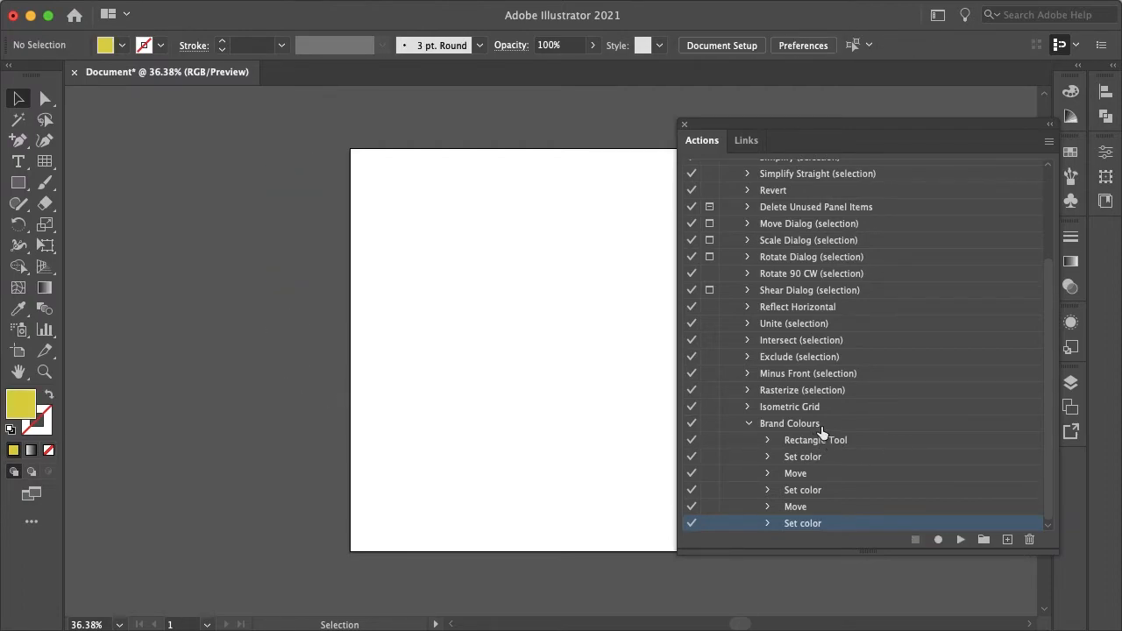
# Replay the finished Brand Colours action on the cleared artboard.
pyautogui.click(961, 540)
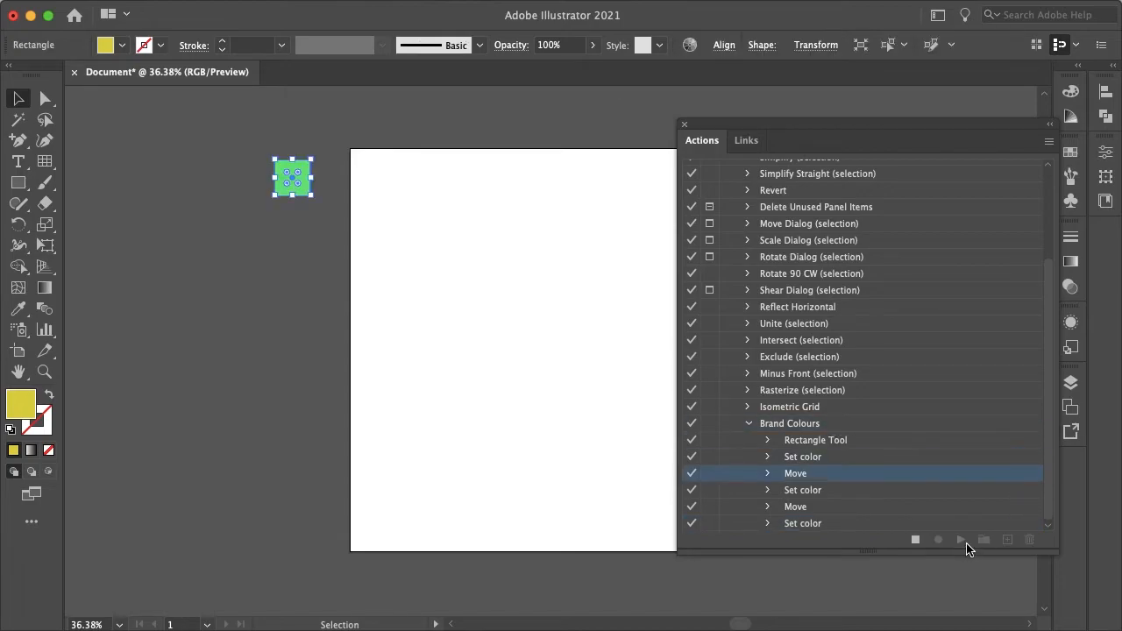
# Let playback recreate the three squares, then collapse the Brand Colours steps.
pyautogui.click(961, 540)
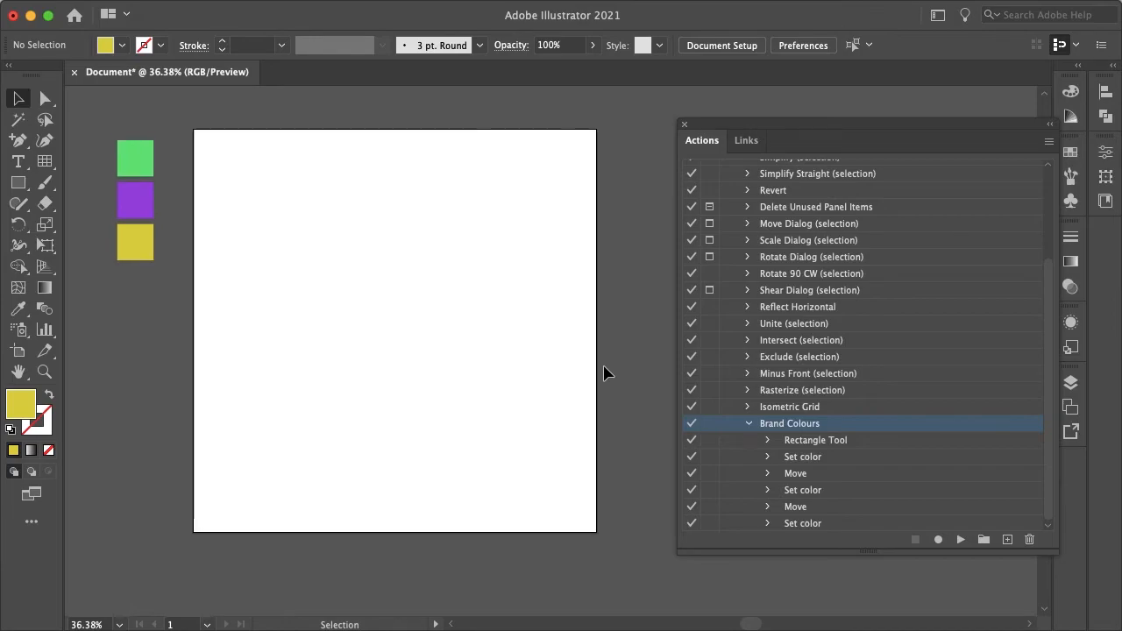
pyautogui.click(749, 422)
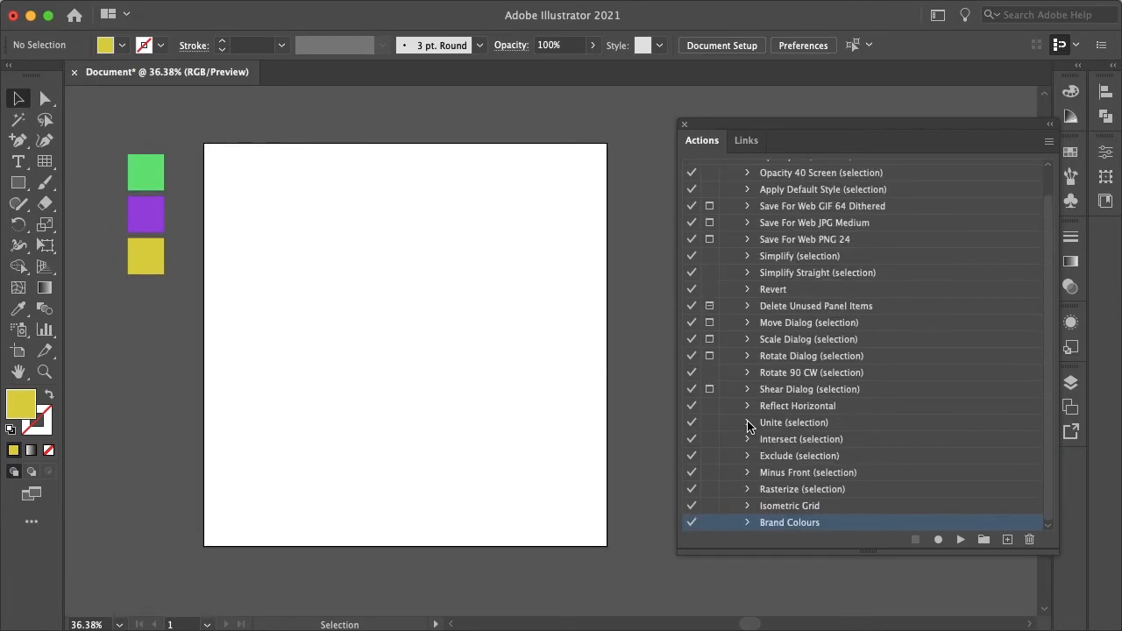